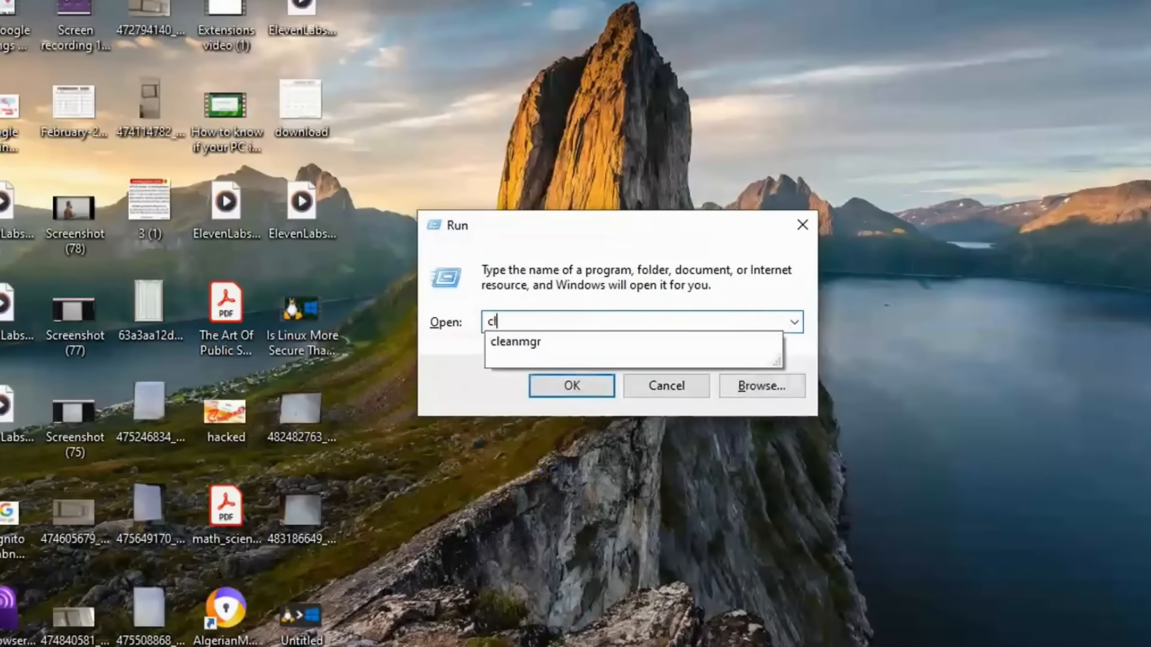
Step: Run Disk Cleanup on drive C: and permanently delete the checked junk file categories
click(572, 386)
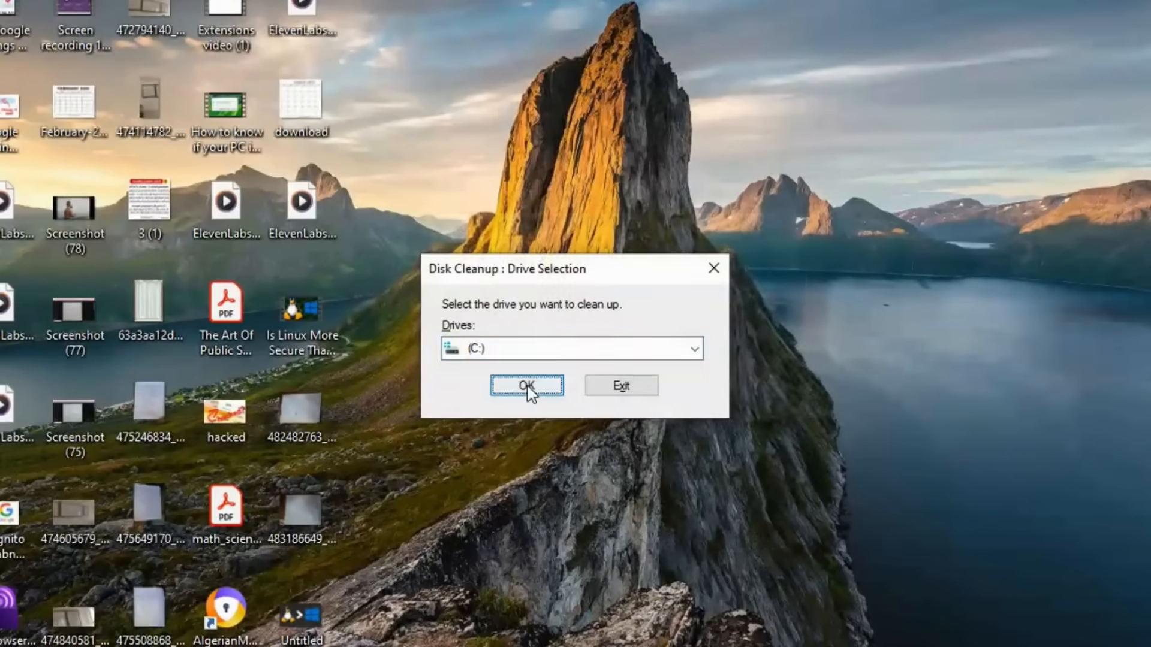
click(527, 386)
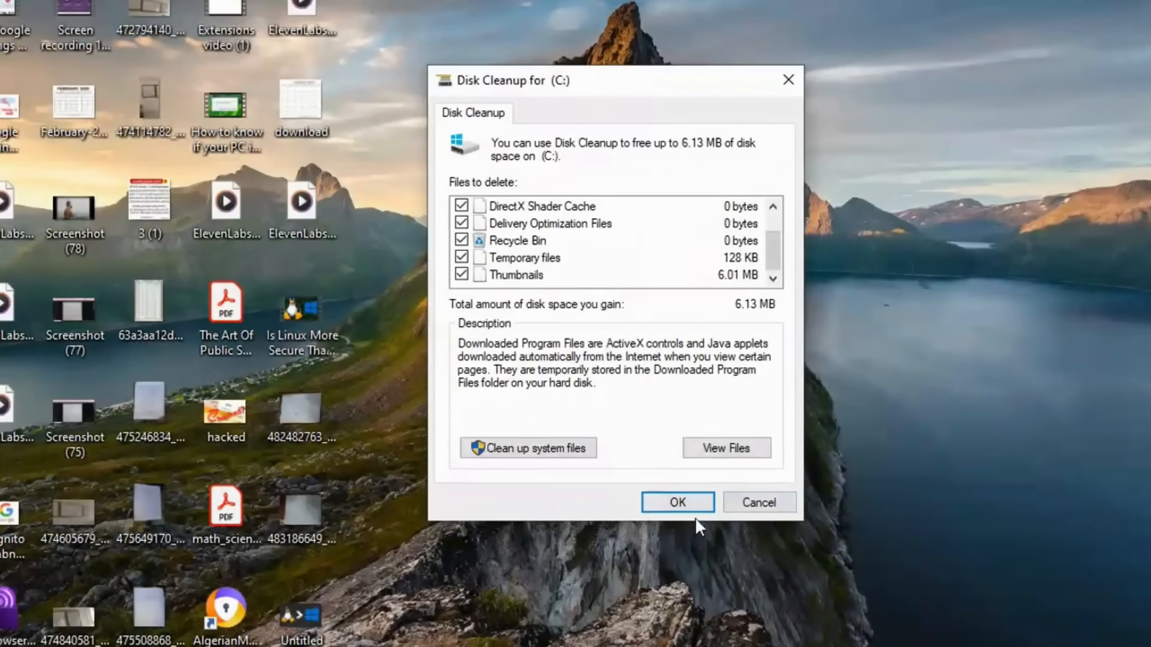
click(676, 502)
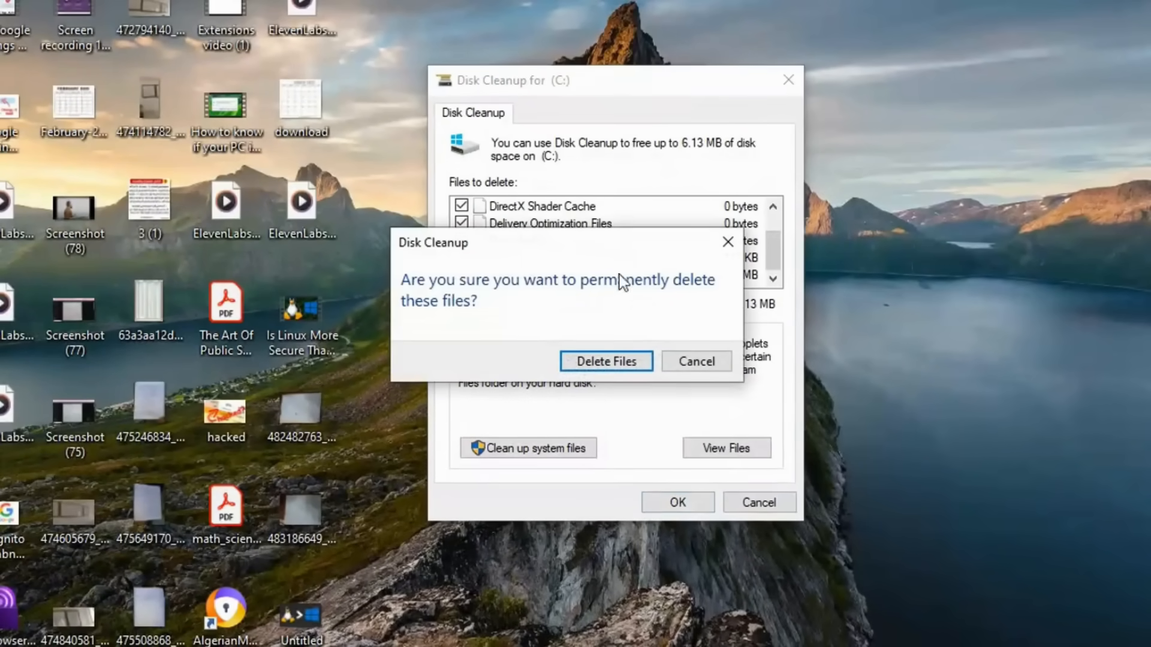
click(605, 361)
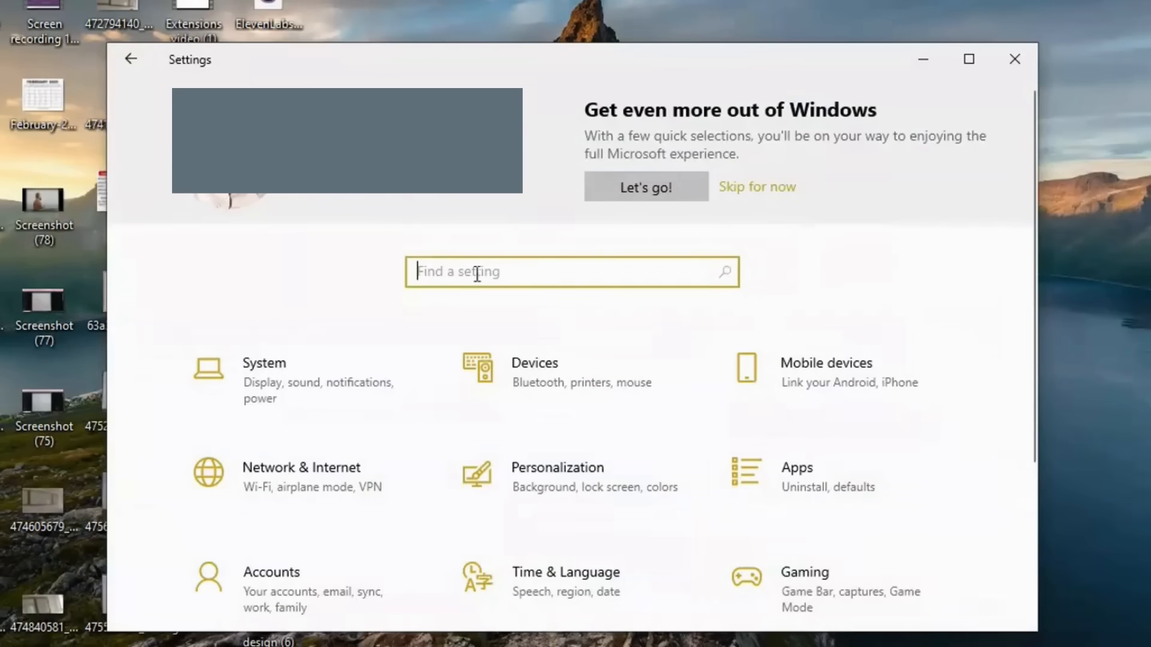
Step: Search 'sto' in Settings, switch Storage Sense on and open its configuration options
text(storga)
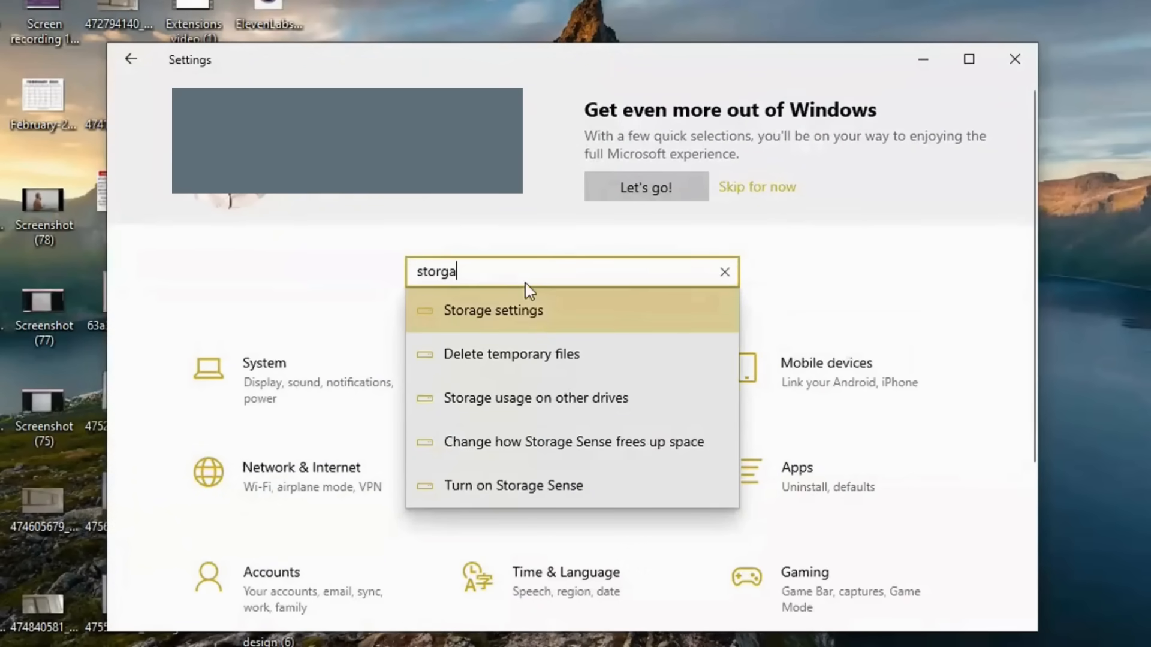
click(493, 310)
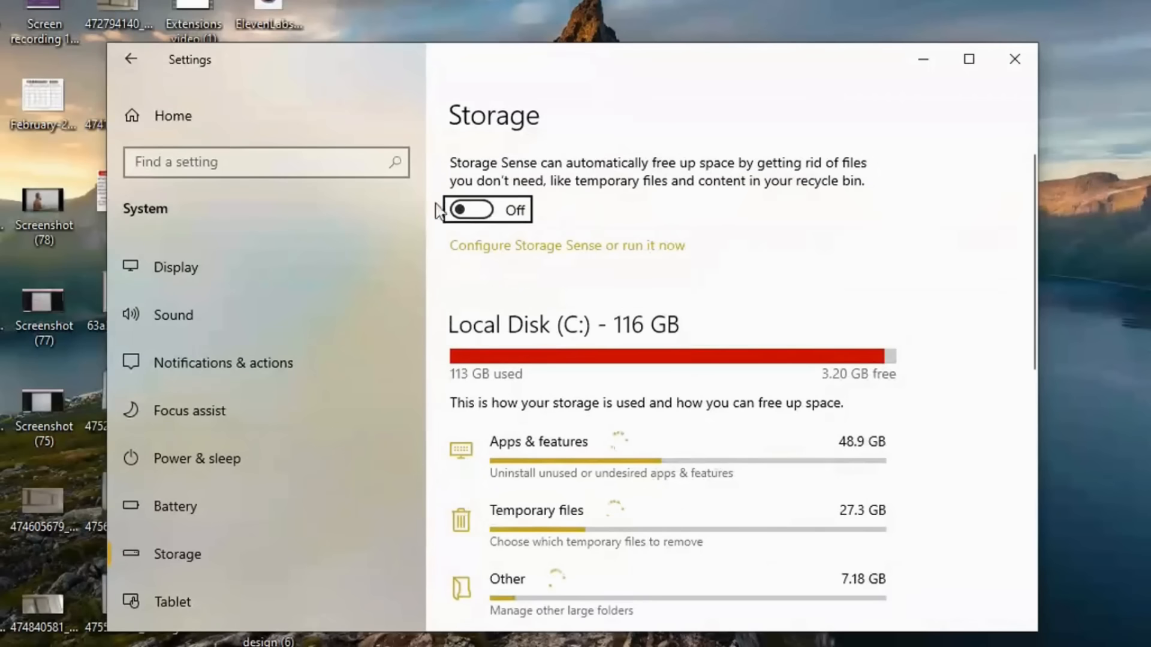
click(472, 210)
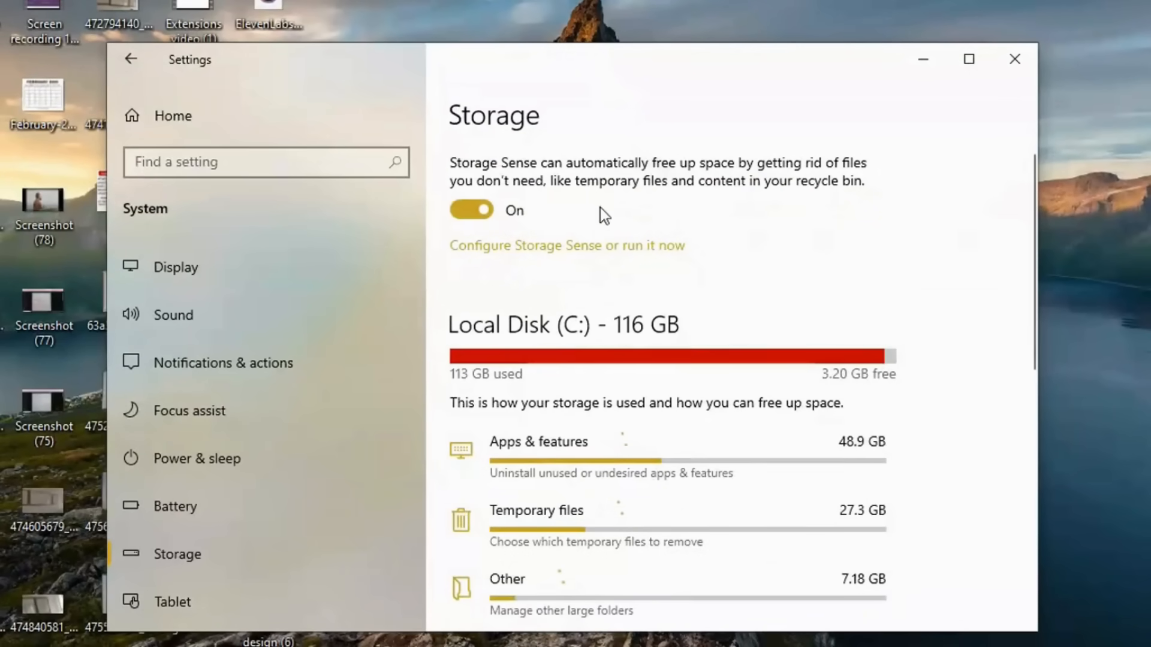
click(566, 245)
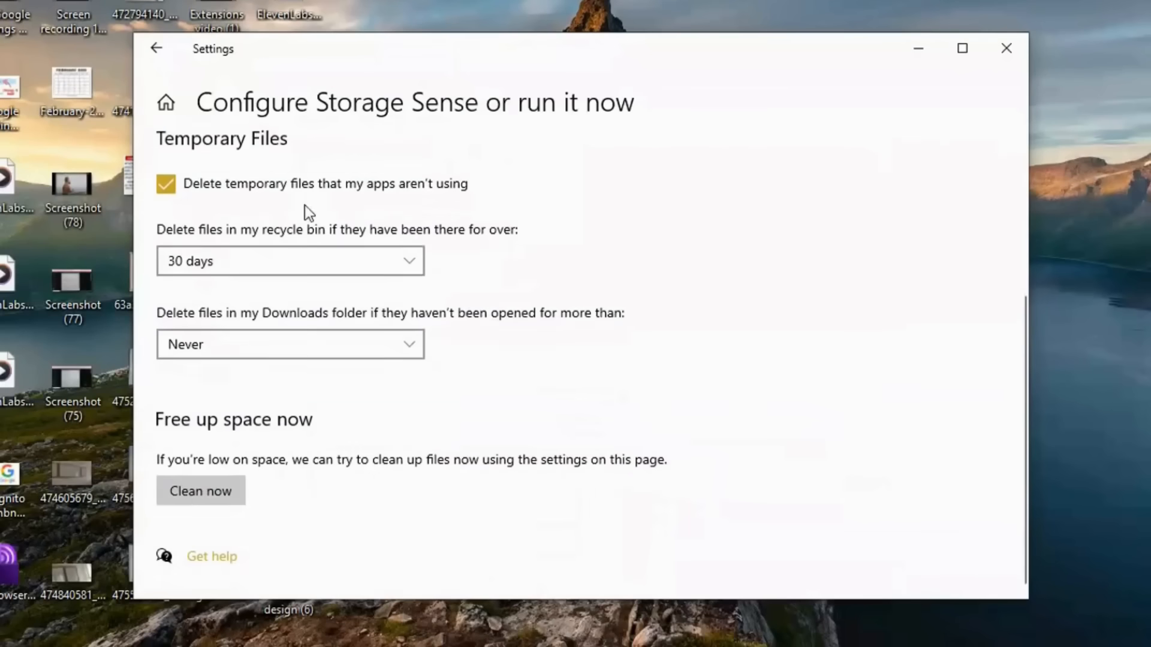
click(200, 490)
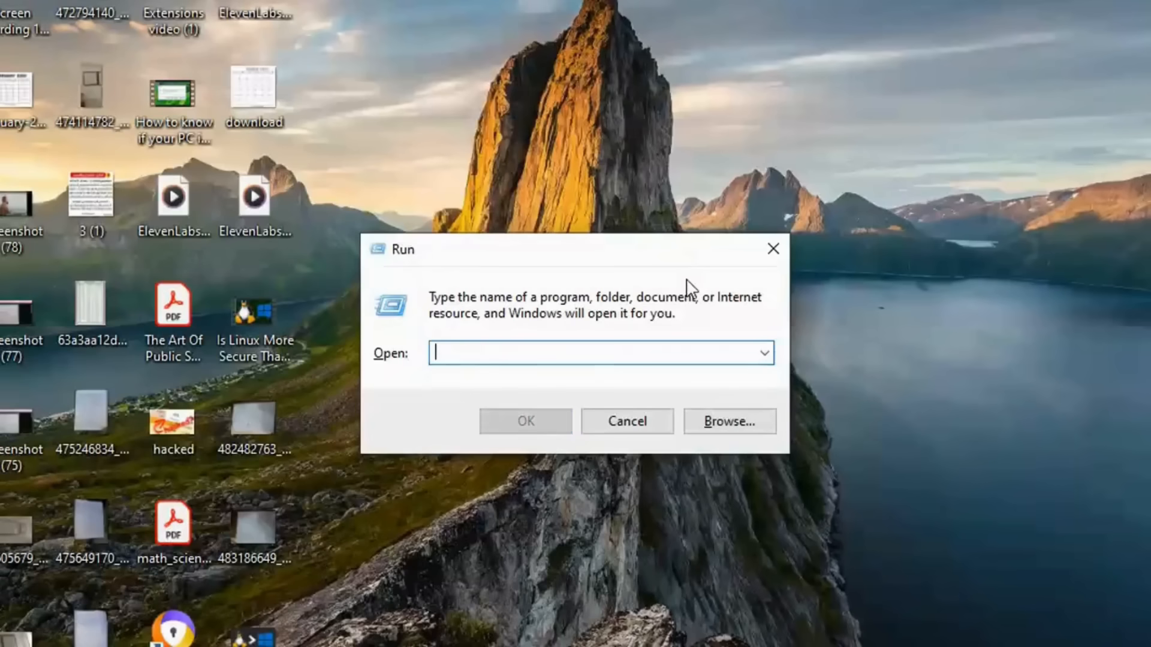
Step: Launch appwiz.cpl and scroll through the installed programs list in Programs and Features
text(appwiz.cpl)
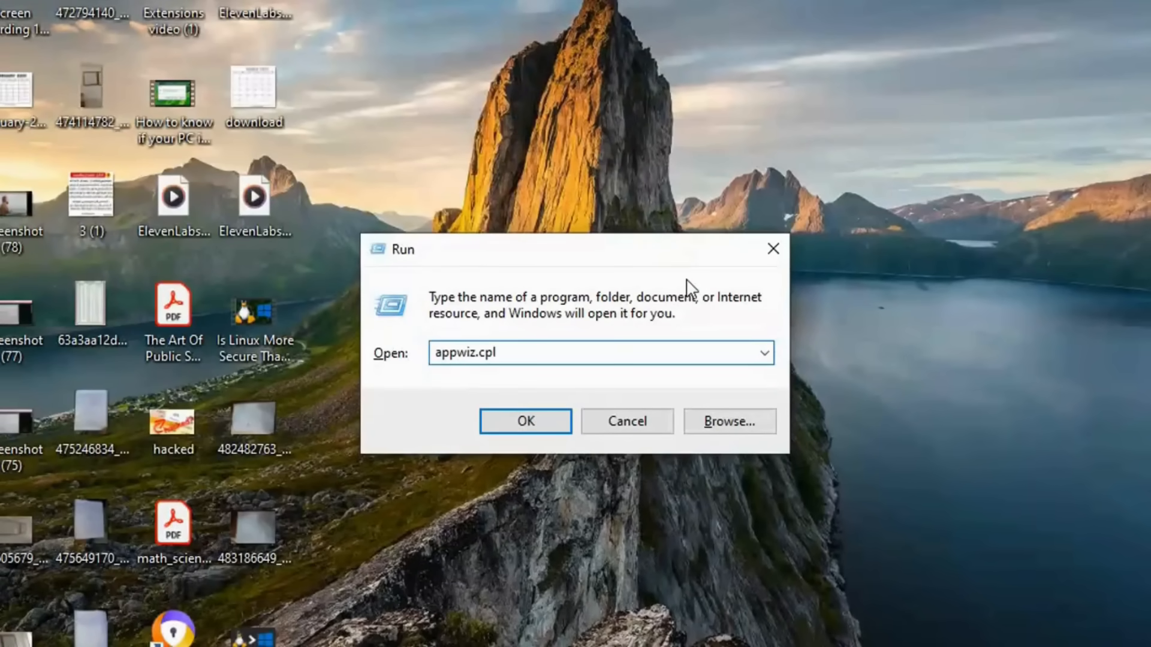
click(524, 421)
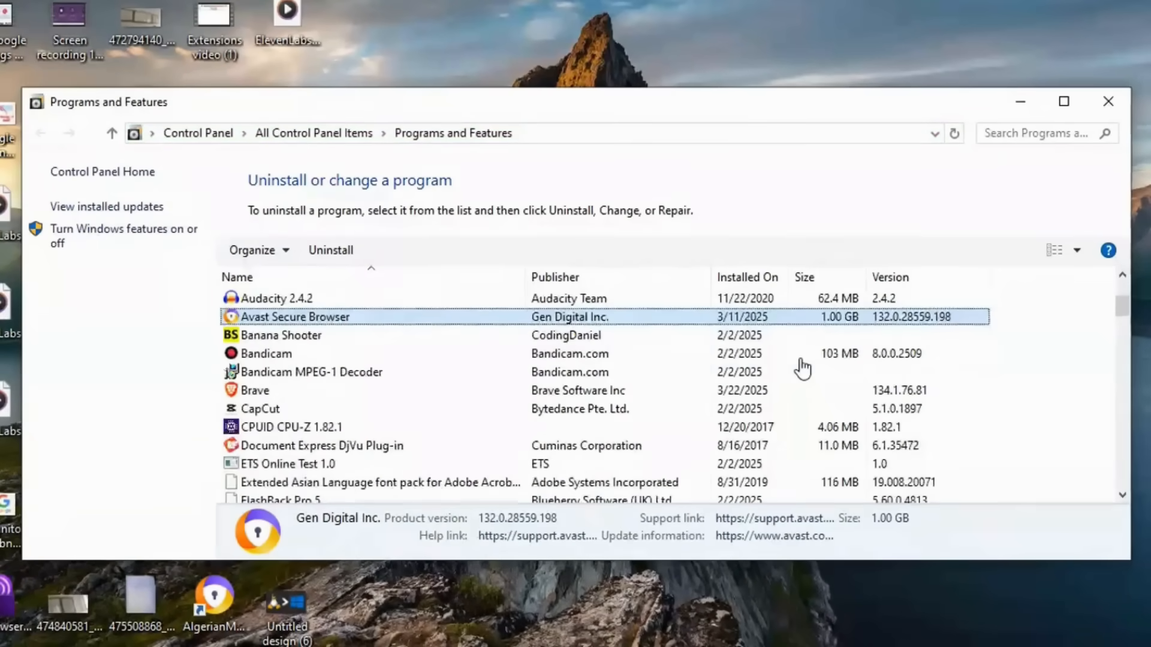
scroll(down, 3)
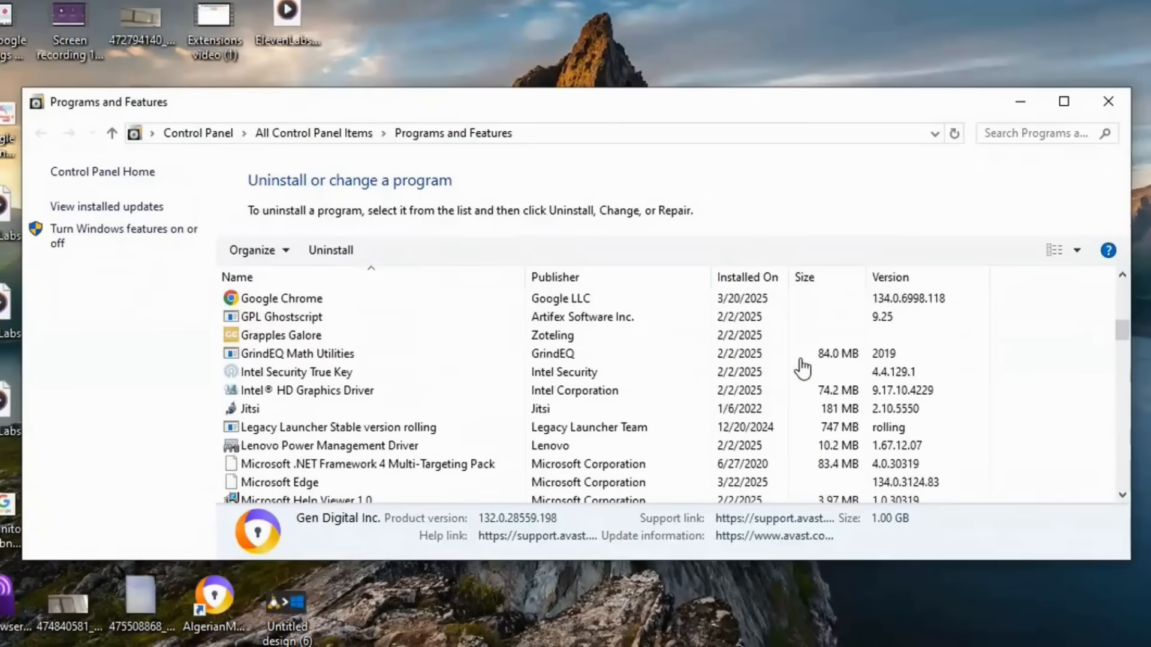
scroll(down, 3)
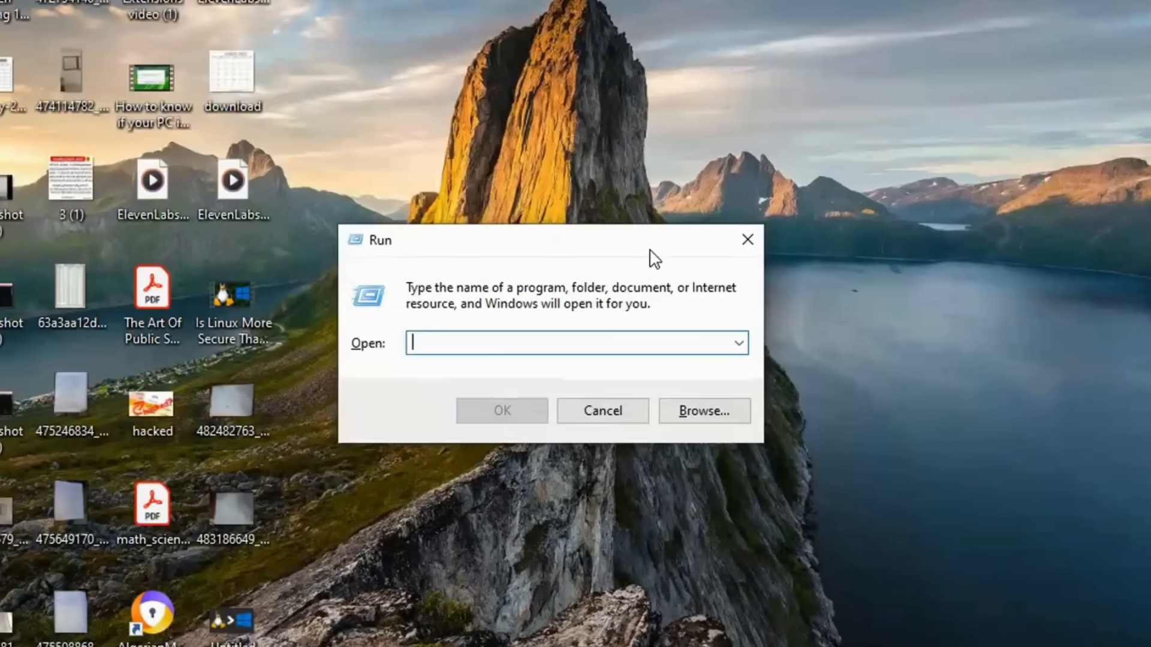
Step: Open the temp, %temp% and prefetch folders, then permanently delete the Recycle Bin folder
text(temp)
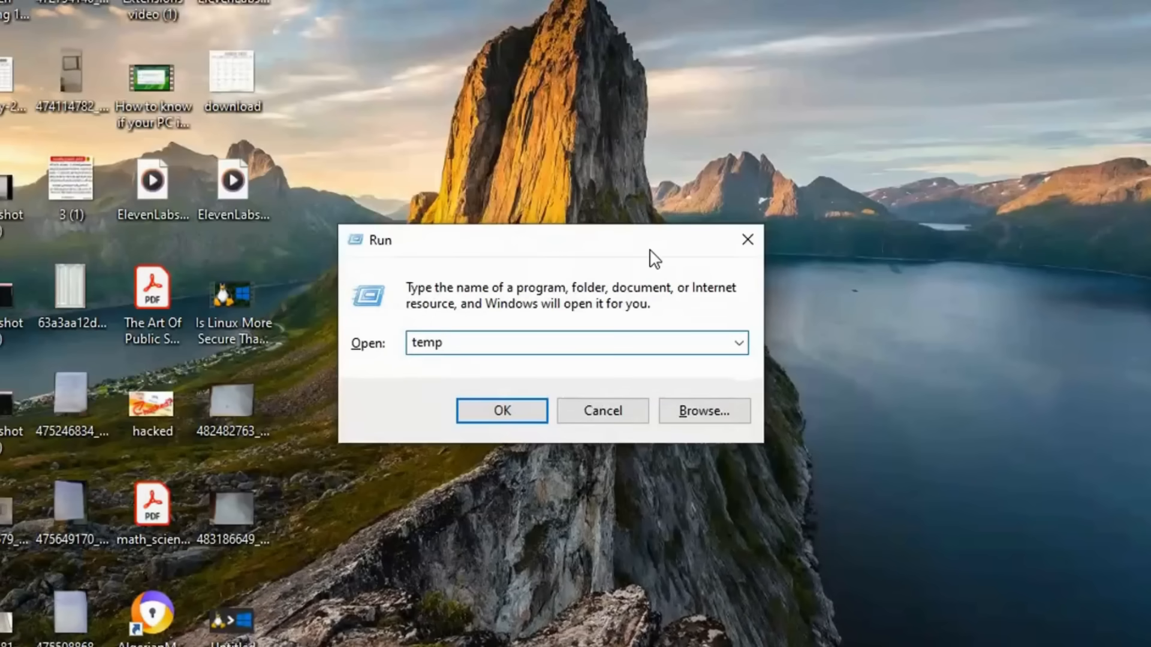
text(%)
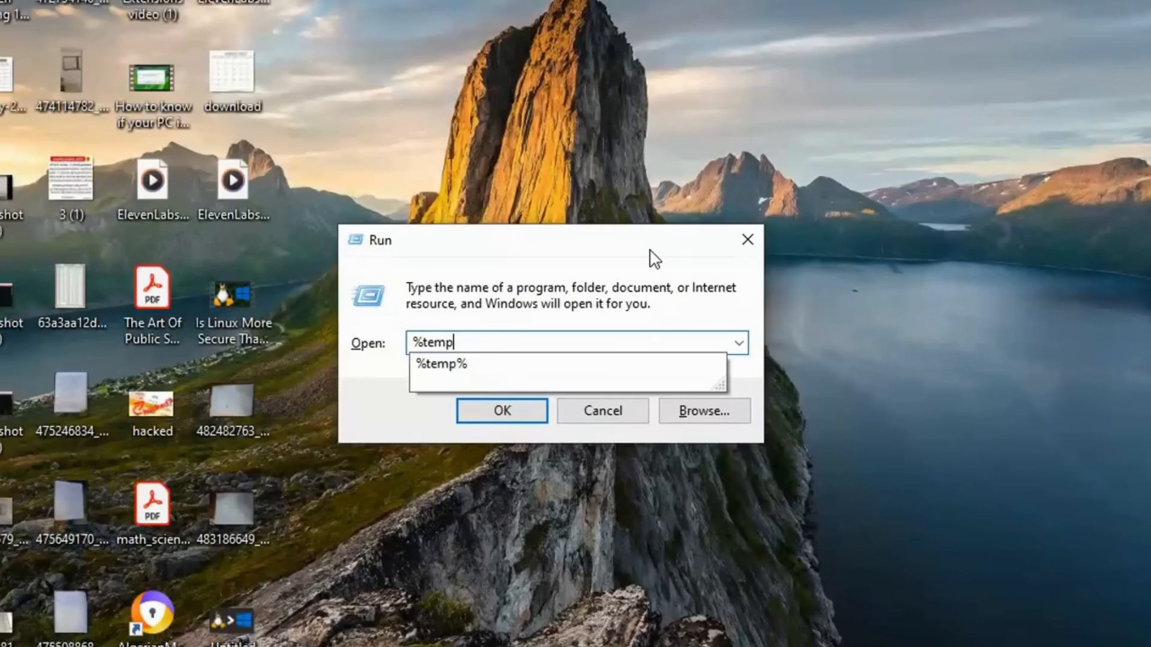
text(prefetch)
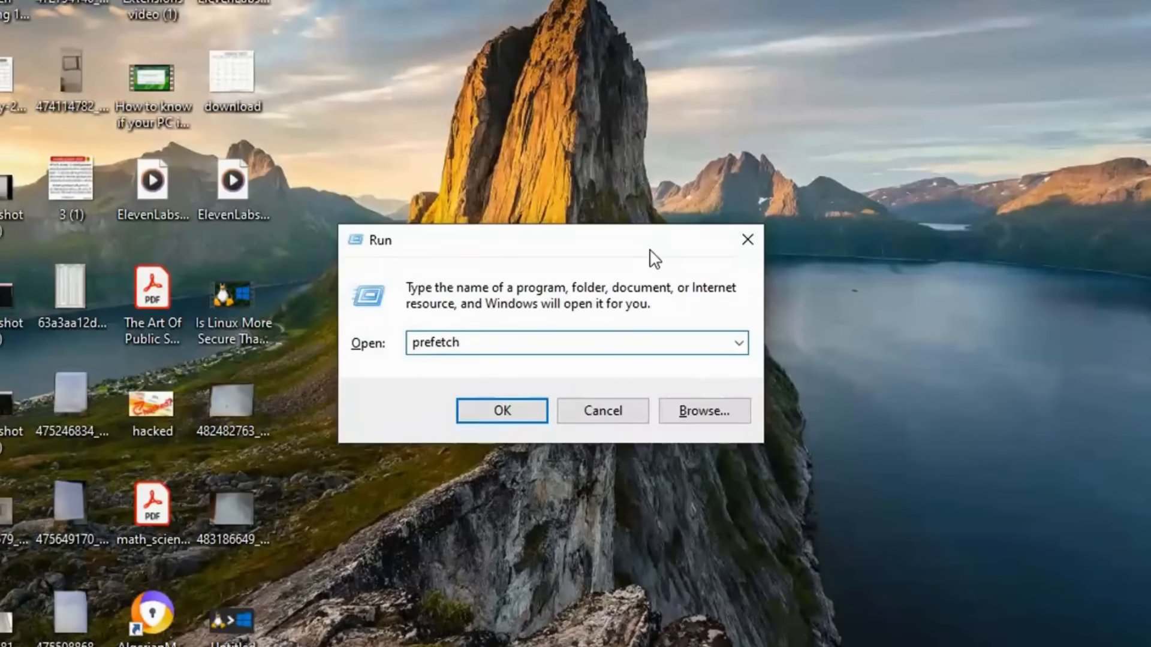
click(501, 410)
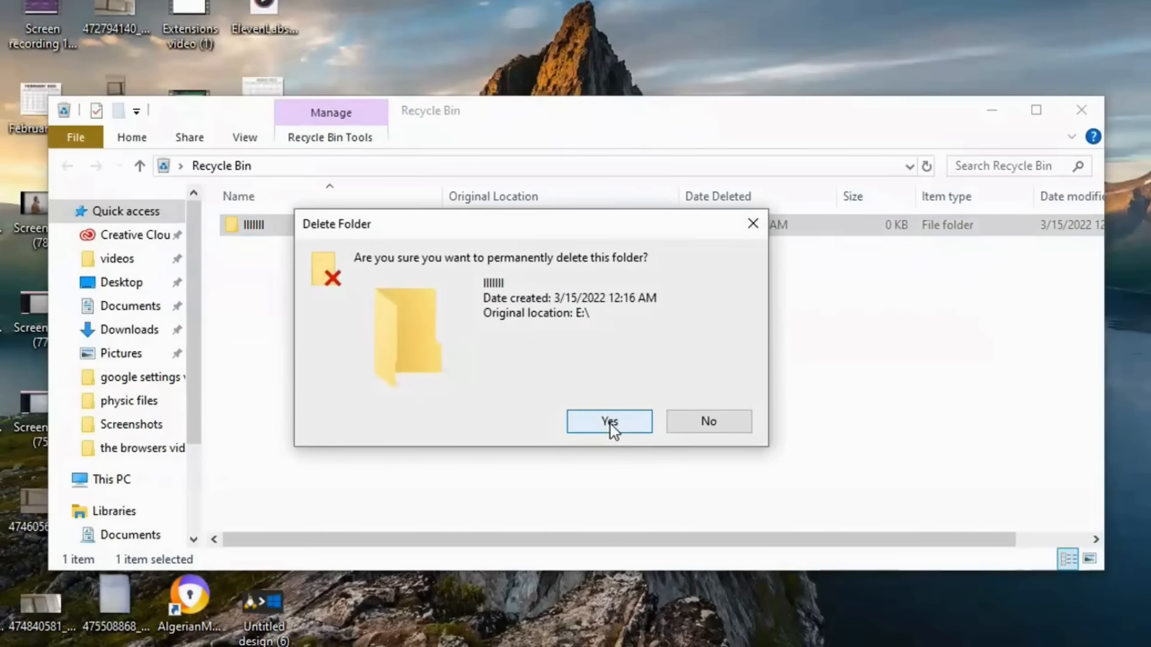
click(608, 422)
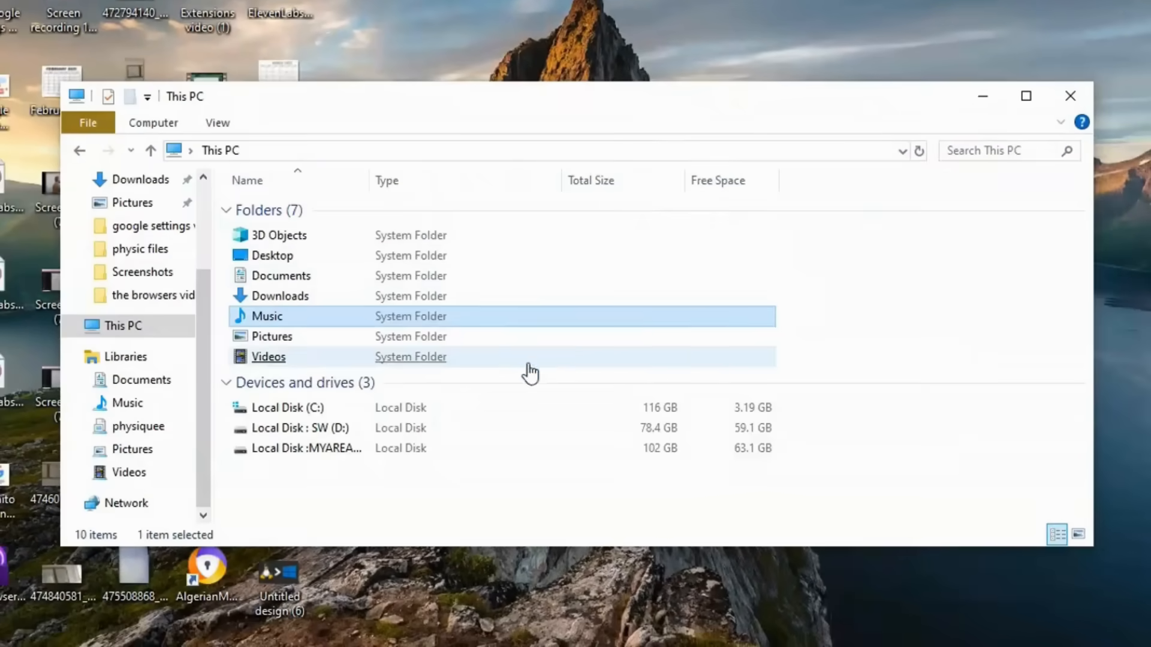
click(280, 296)
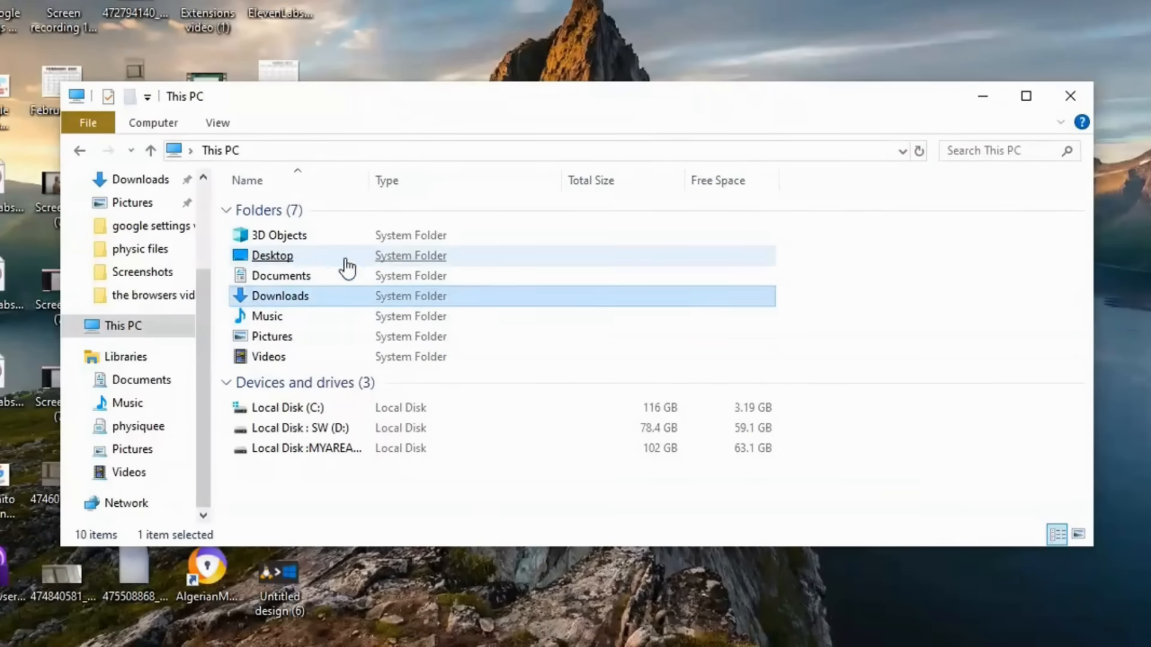
click(271, 255)
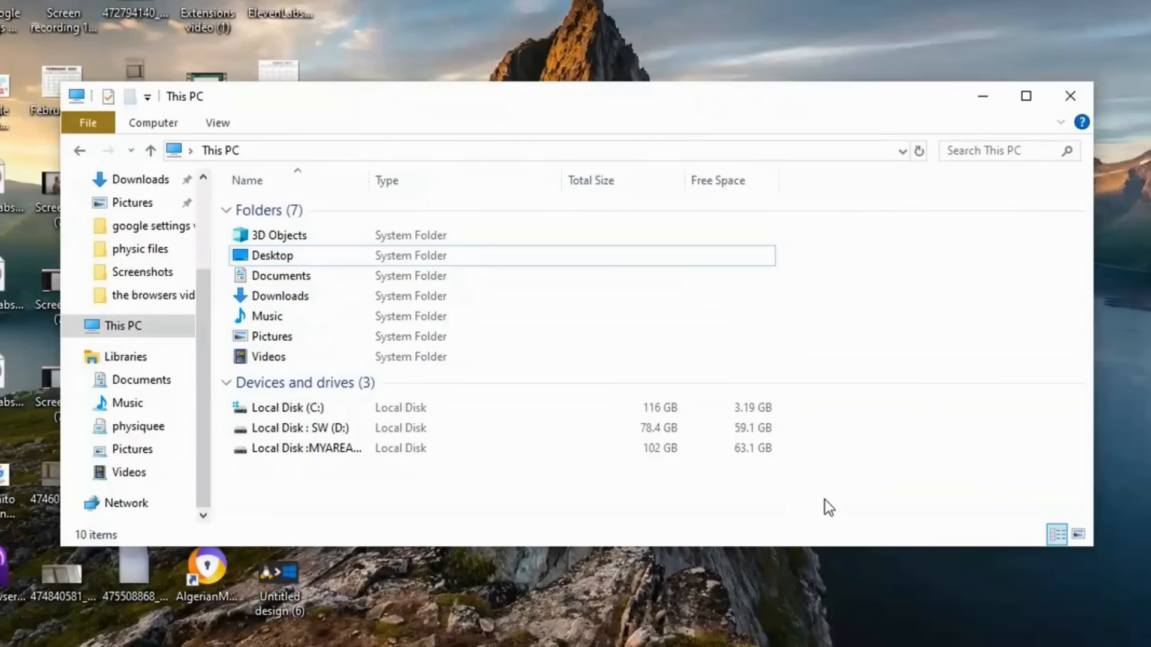
mouse_move(750, 367)
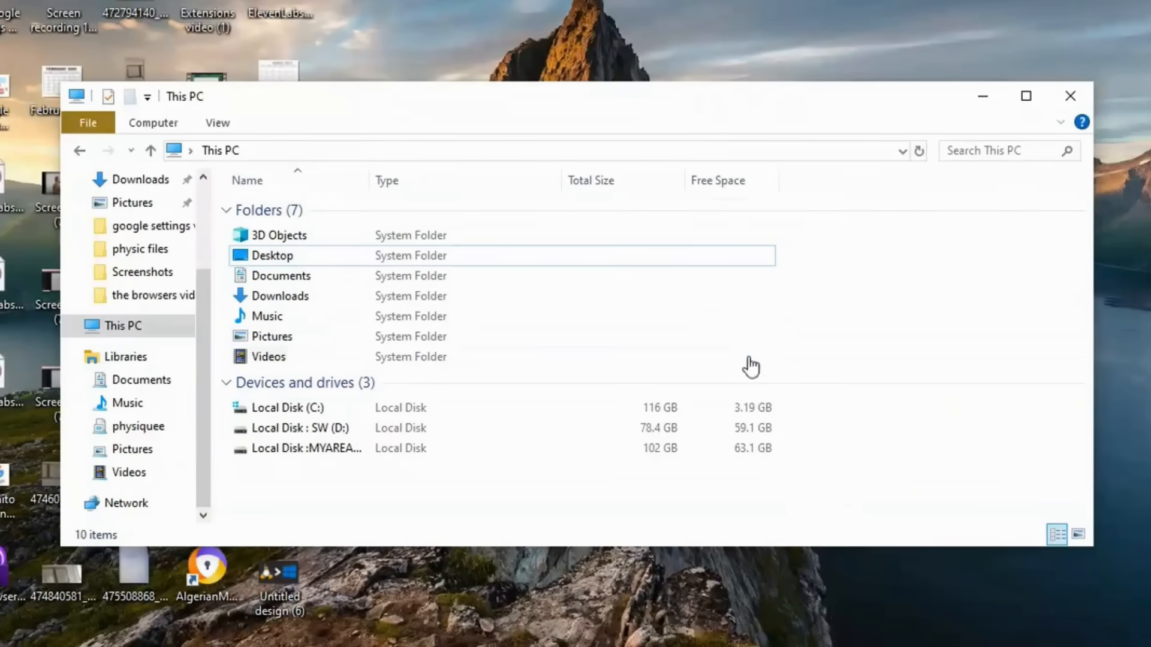